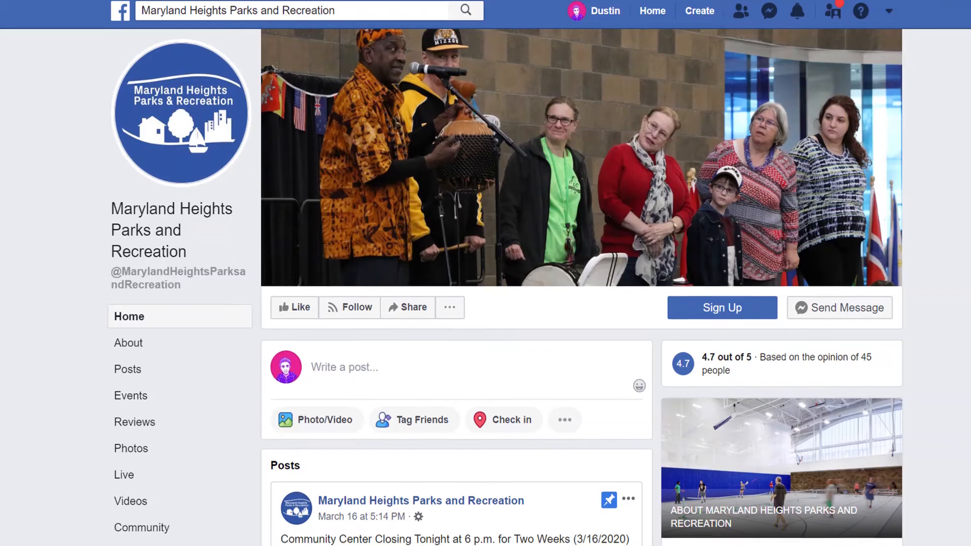
scroll("down", 3)
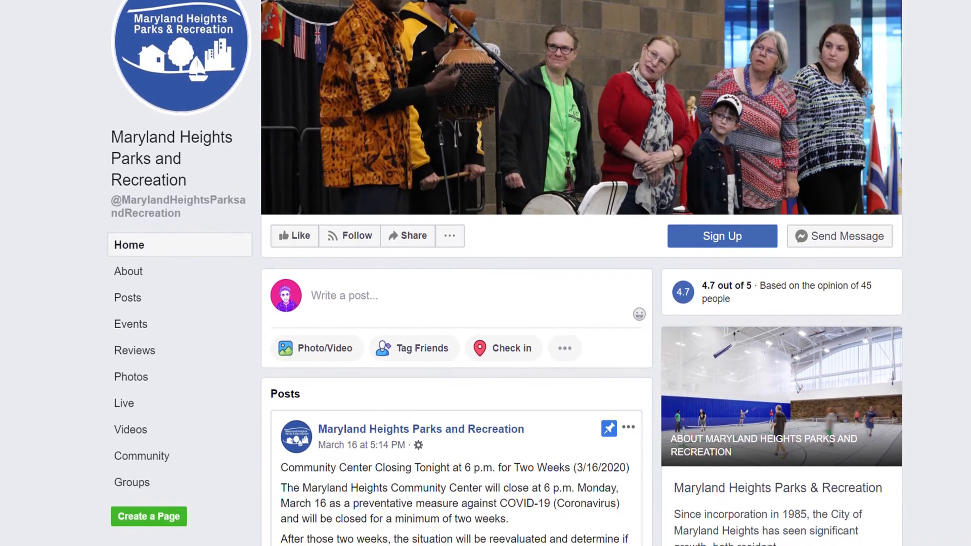